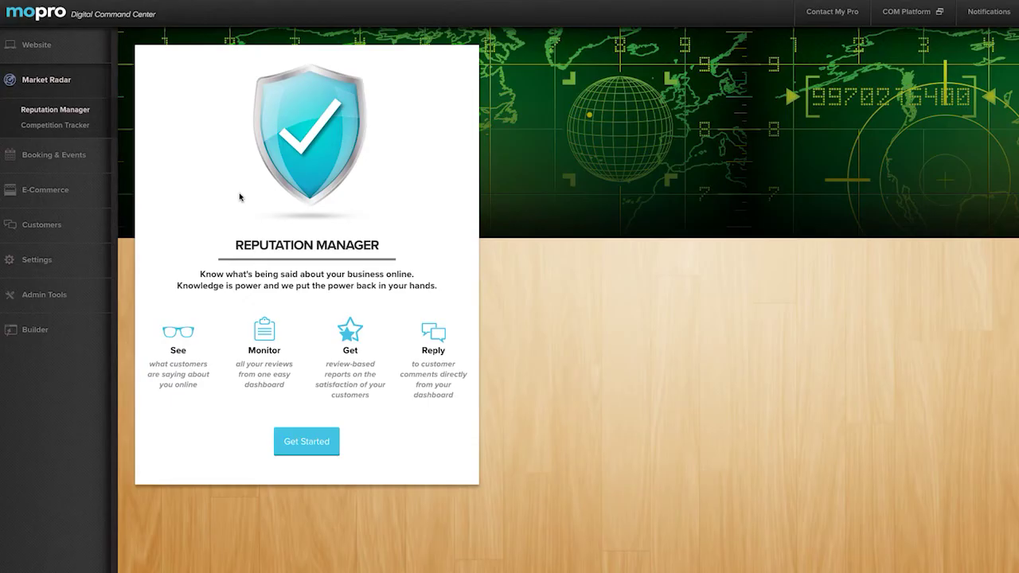
{"action": "mouse_move", "coordinate": [197, 235]}
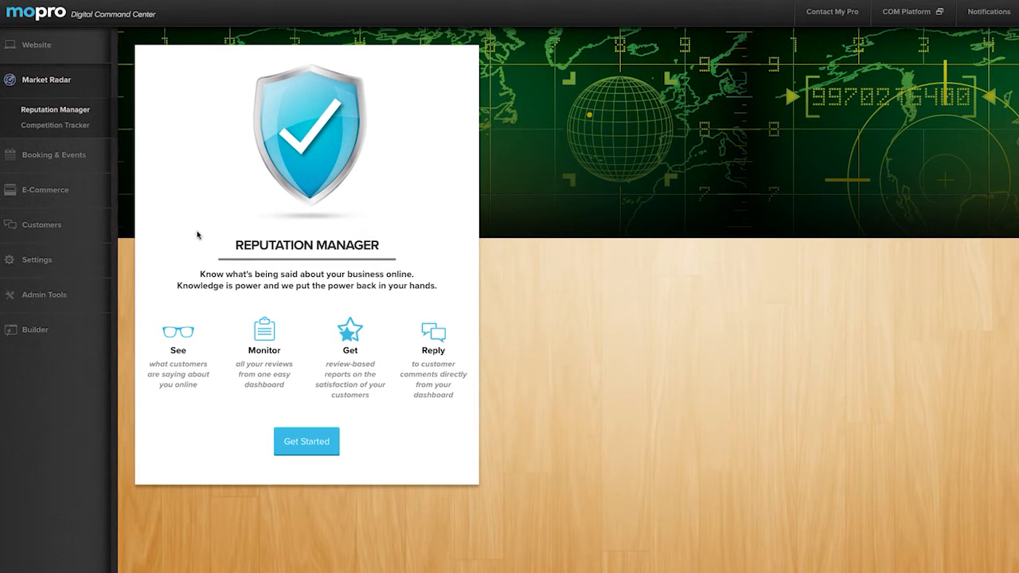
{"action": "mouse_move", "coordinate": [49, 264]}
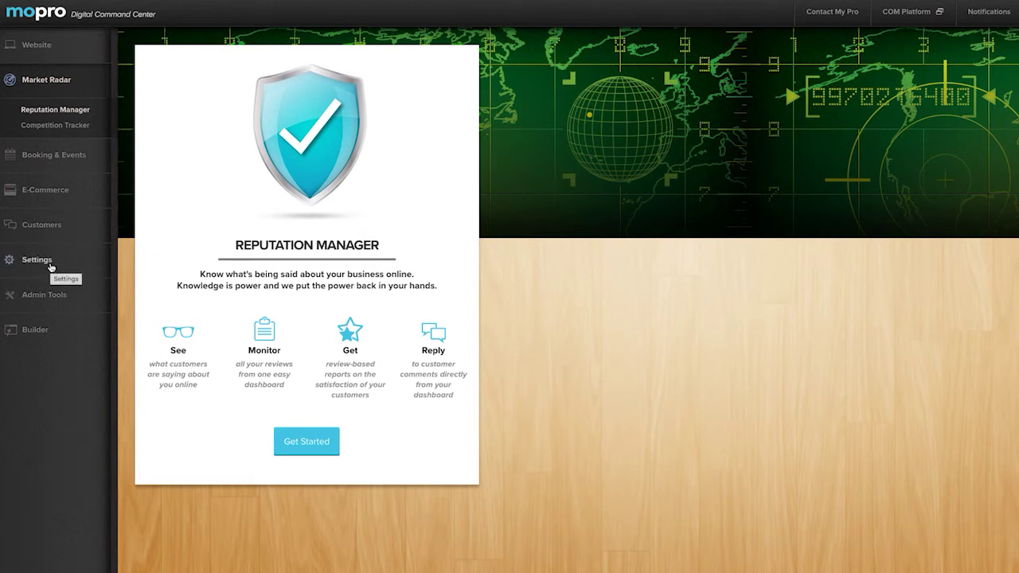
Step: Enter the customer-comments feed via Get Started and scroll through the Twitter reviews
{"action": "left_click", "coordinate": [306, 441]}
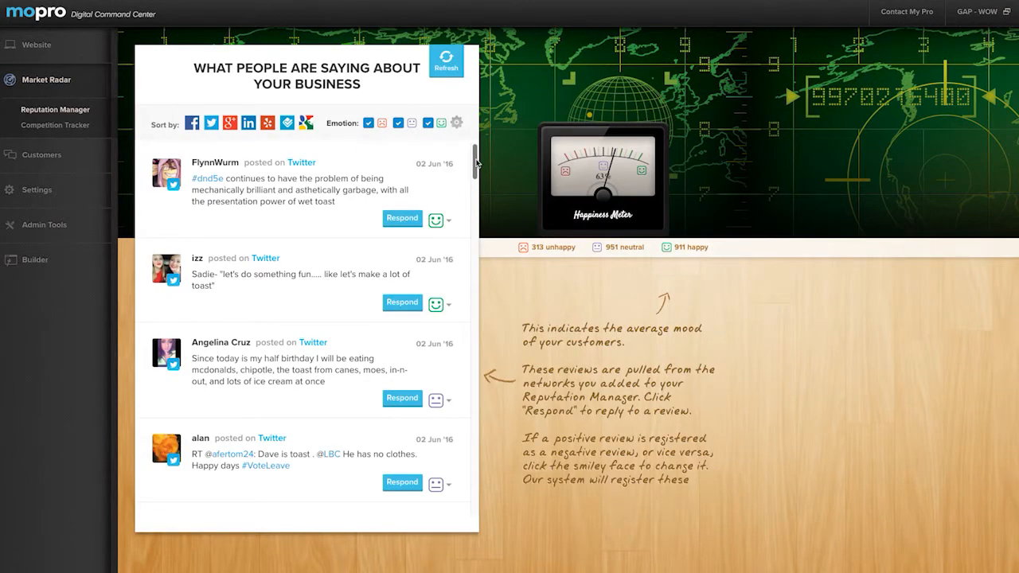
{"action": "scroll", "scroll_direction": "down", "scroll_amount": 3}
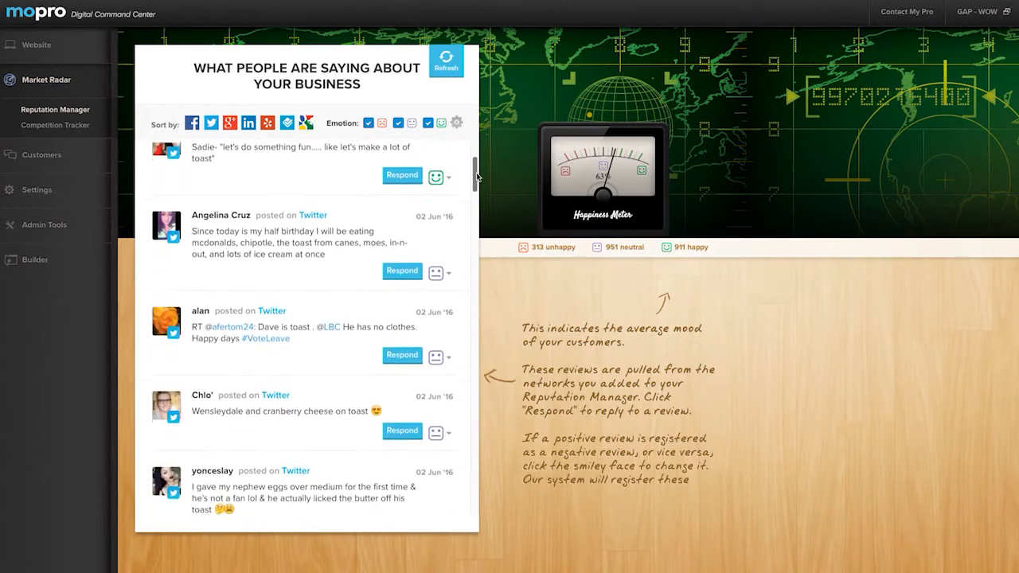
{"action": "scroll", "scroll_direction": "down", "scroll_amount": 3}
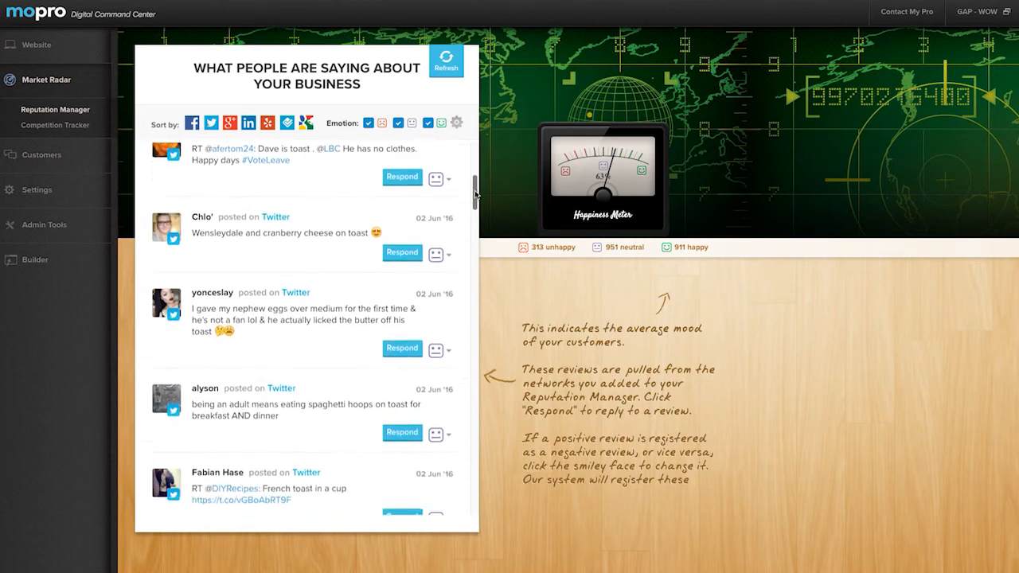
{"action": "scroll", "scroll_direction": "down", "scroll_amount": 3}
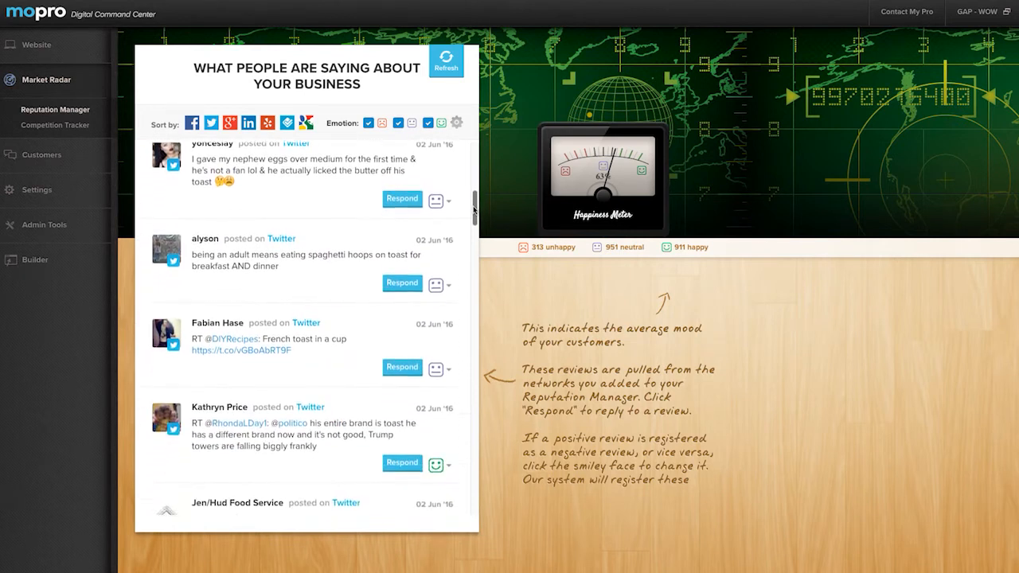
{"action": "scroll", "scroll_direction": "down", "scroll_amount": 3}
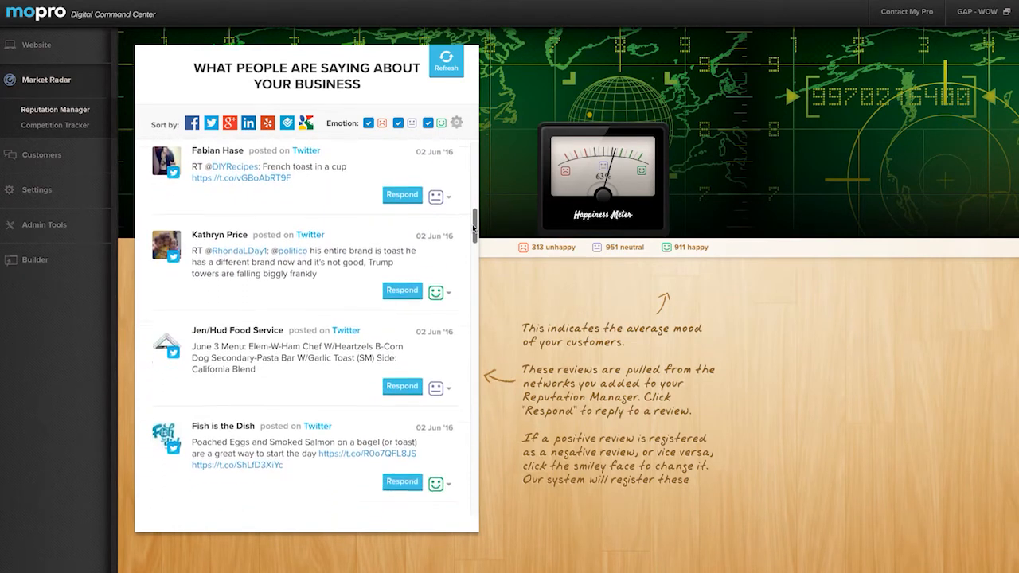
{"action": "scroll", "scroll_direction": "down", "scroll_amount": 3}
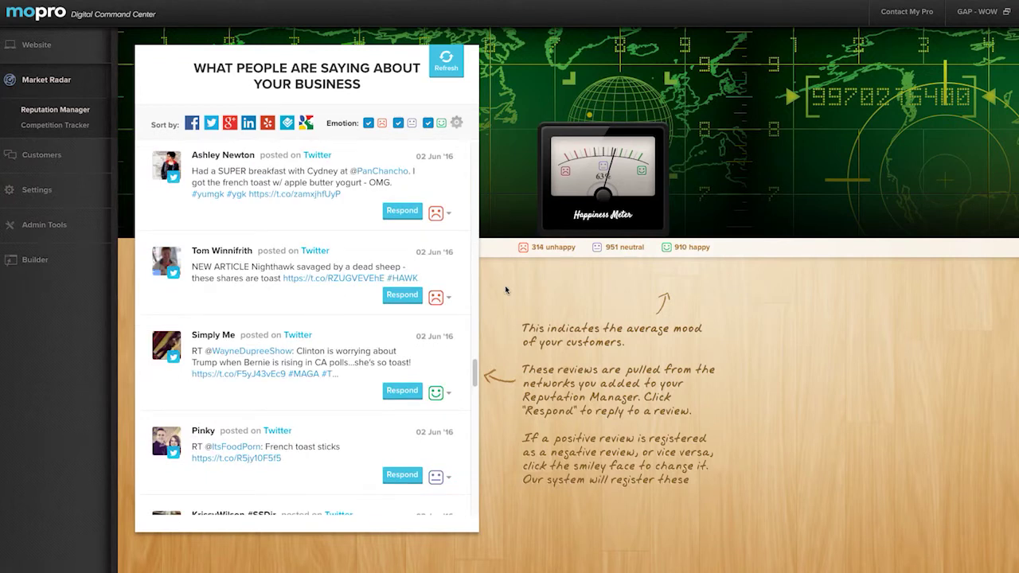
{"action": "mouse_move", "coordinate": [452, 237]}
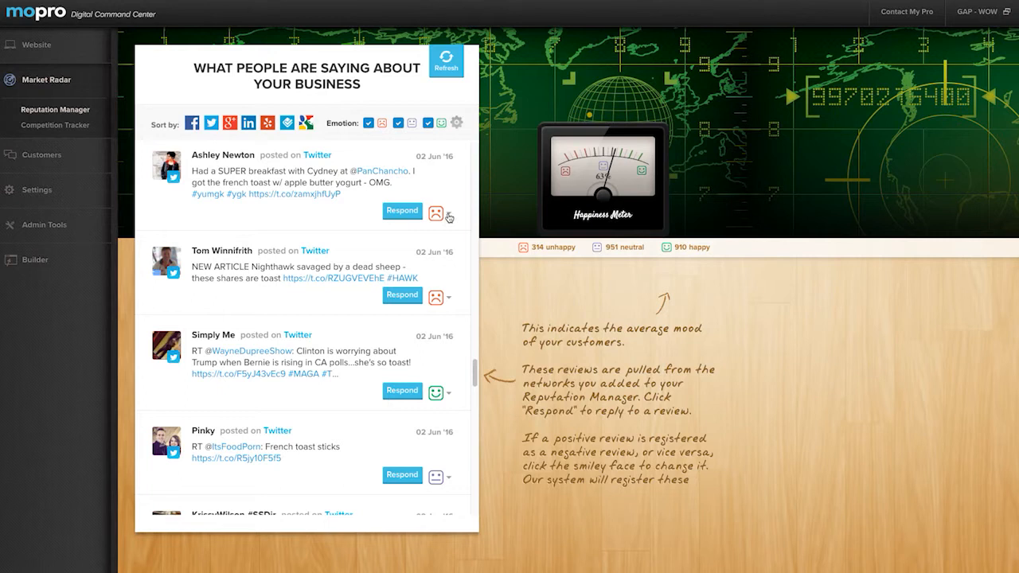
Step: Switch the breakfast tweet's emoticon from sad to the happy smiley
{"action": "left_click", "coordinate": [455, 213]}
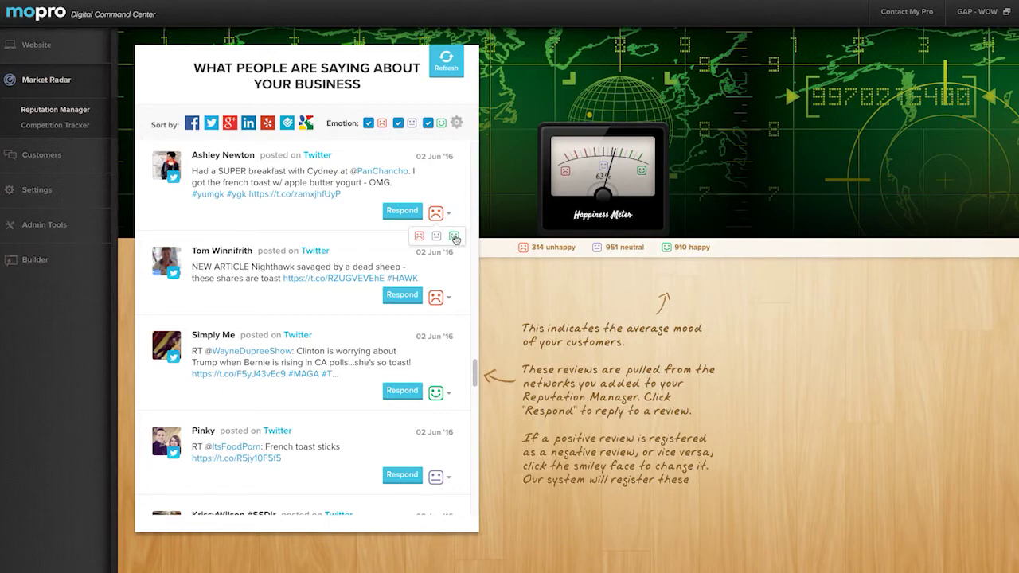
{"action": "left_click", "coordinate": [452, 235]}
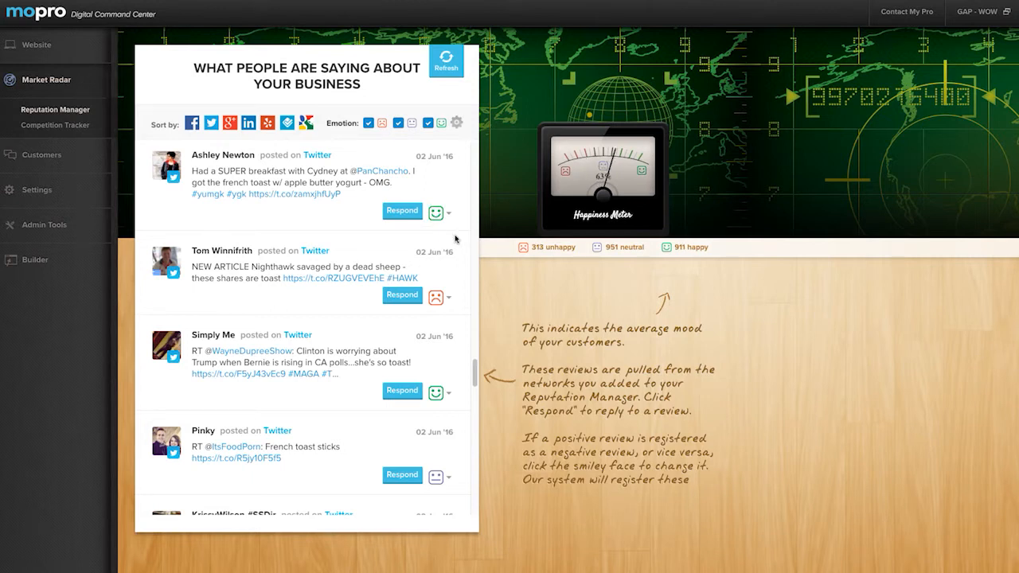
{"action": "mouse_move", "coordinate": [649, 213]}
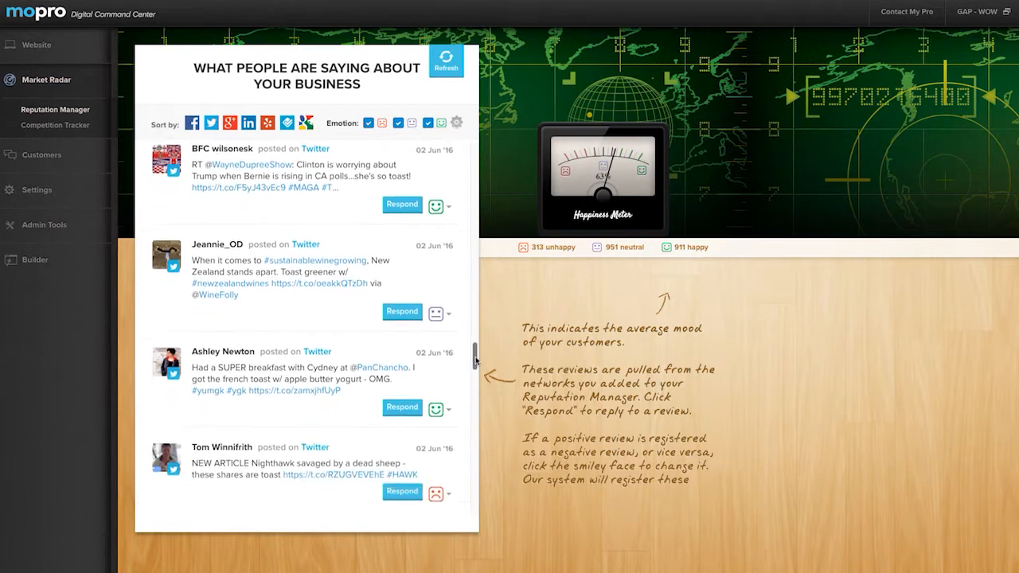
{"action": "scroll", "scroll_direction": "down", "scroll_amount": 3}
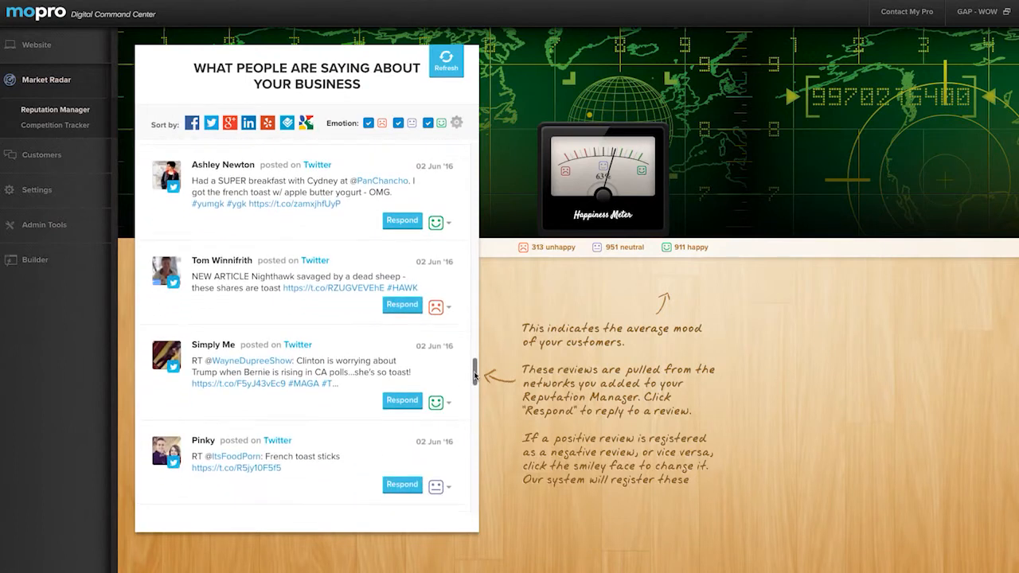
{"action": "mouse_move", "coordinate": [463, 292]}
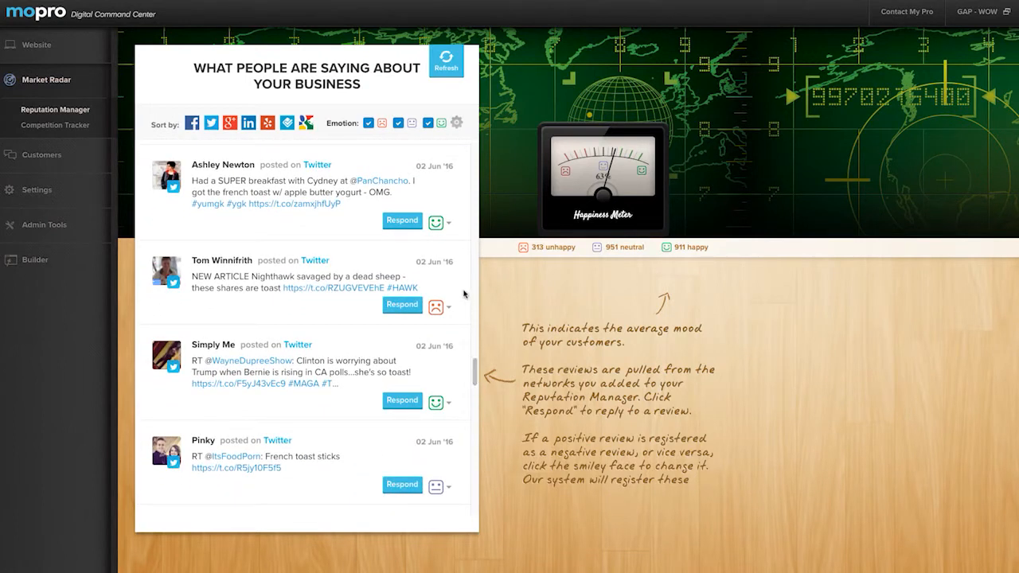
{"action": "mouse_move", "coordinate": [401, 229]}
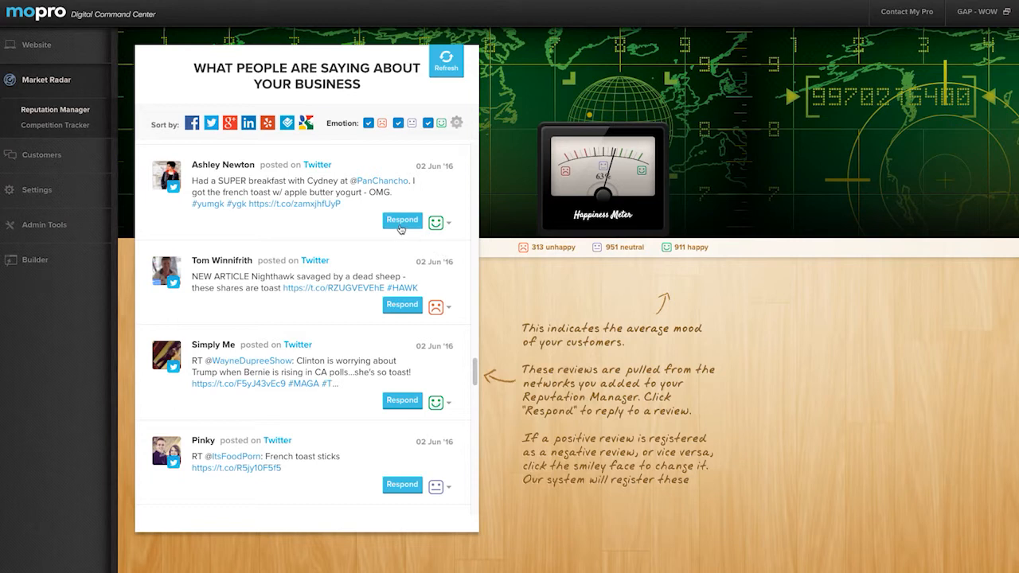
Step: Reply to the breakfast tweet with the message 'Thanks for the feed'
{"action": "left_click", "coordinate": [401, 220]}
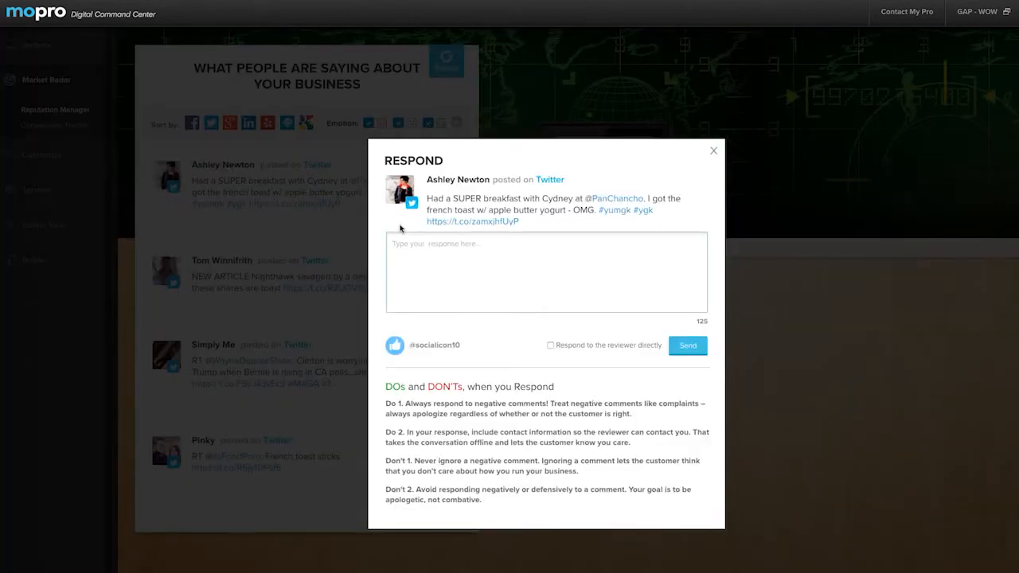
{"action": "type", "text": "Thanks for the feed"}
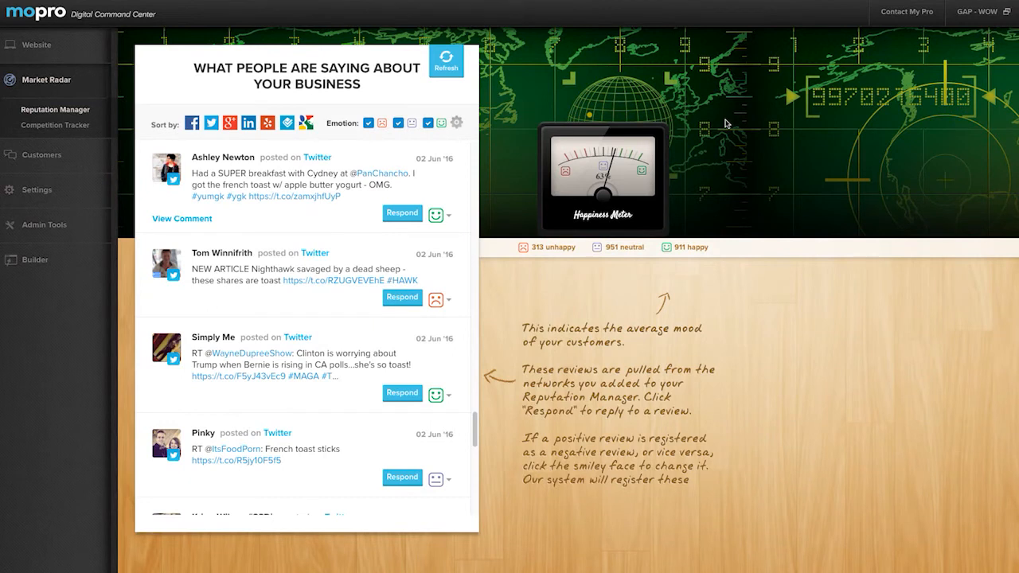
{"action": "mouse_move", "coordinate": [931, 38]}
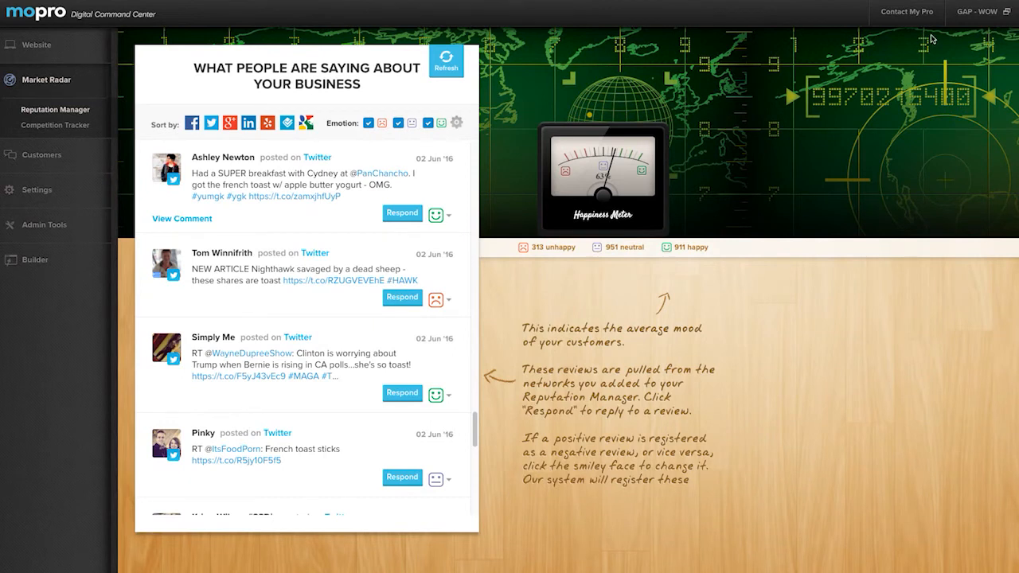